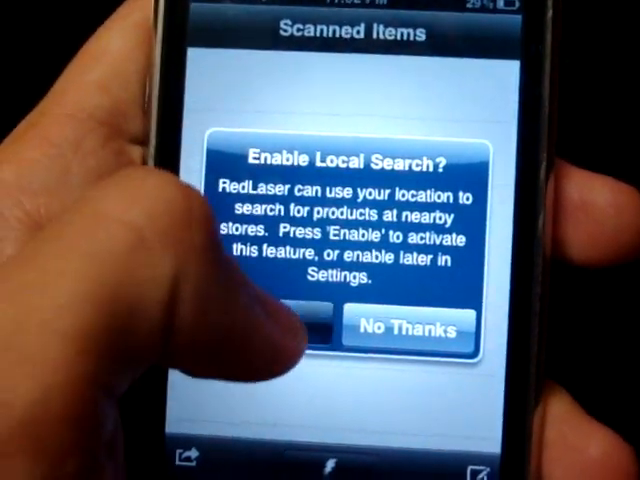
# Step: Enable Local Search so RedLaser can find the Windex at nearby stores
pyautogui.click(408, 328)
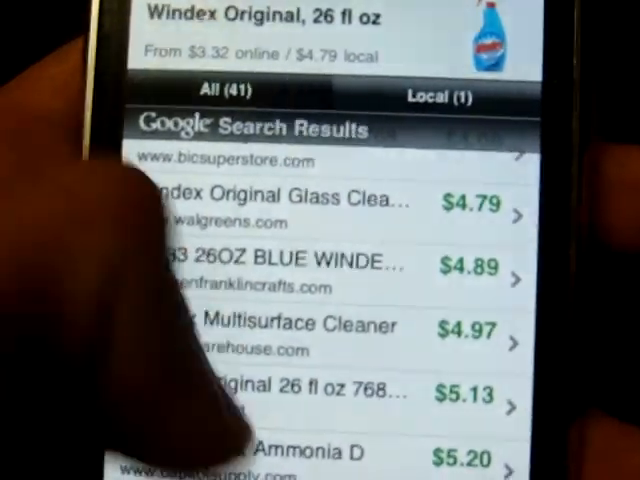
# Step: Scroll the Windex results down to the pricier $39-$48 listings from Ace Hardware and Walgreens
pyautogui.scroll(-3)
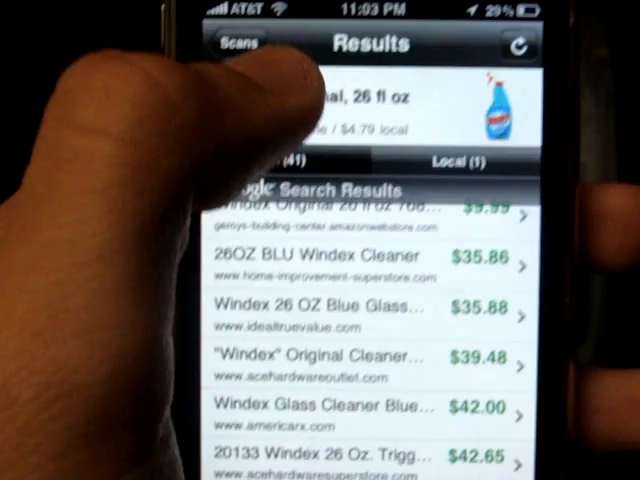
pyautogui.scroll(-3)
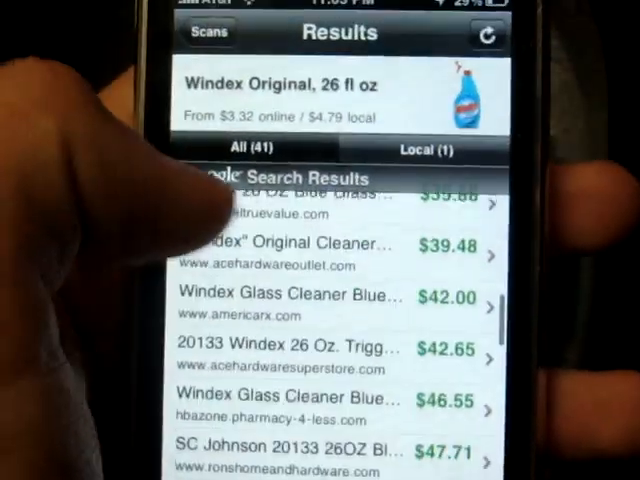